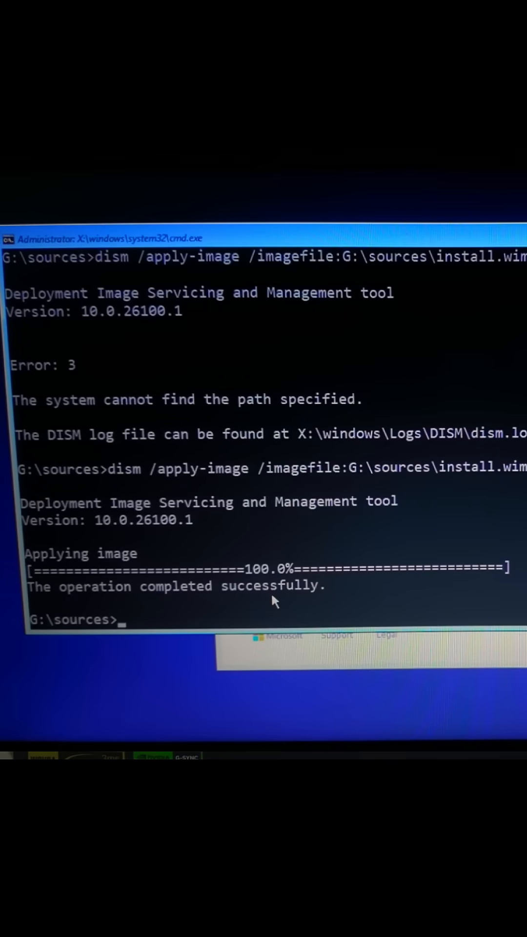
text(bcdboot O:\windows /s M: /f all)
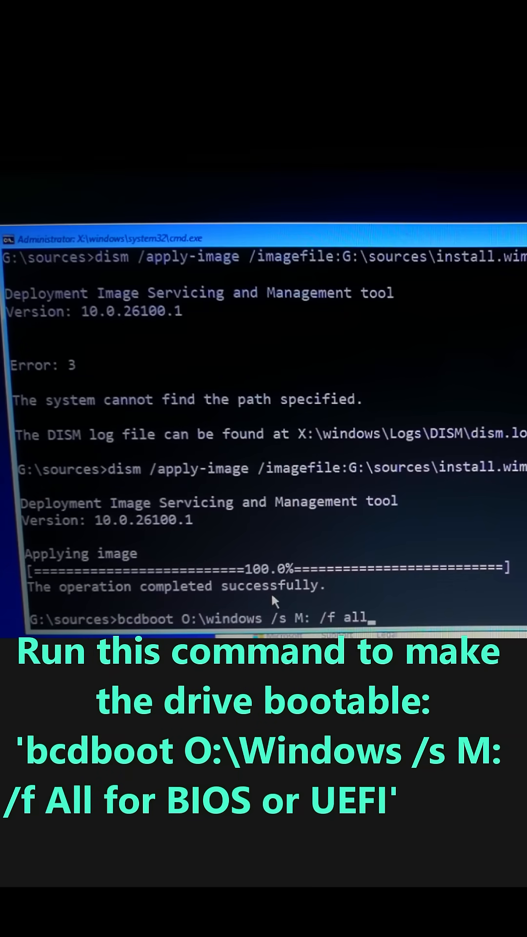